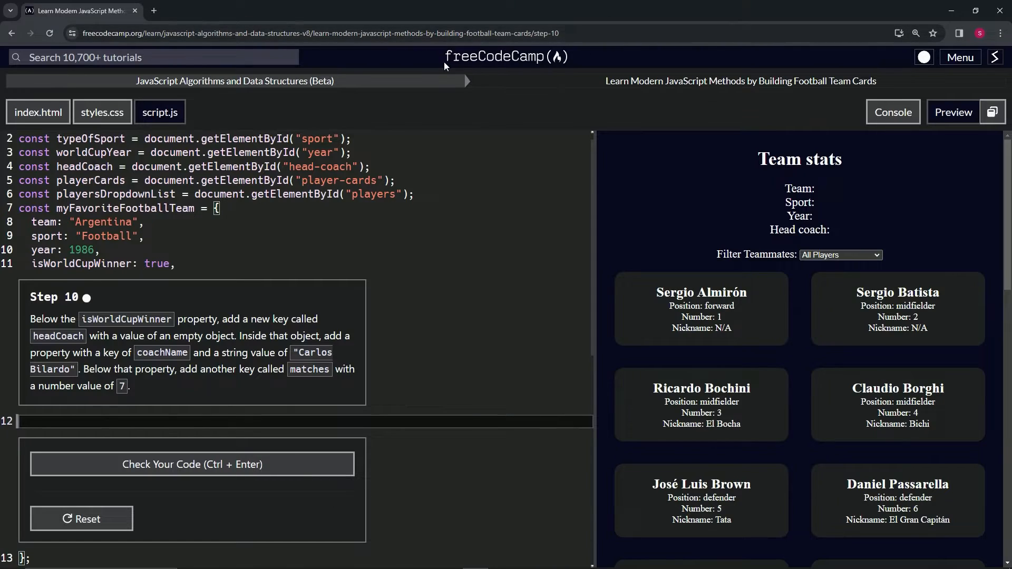
mouse_move(198, 99)
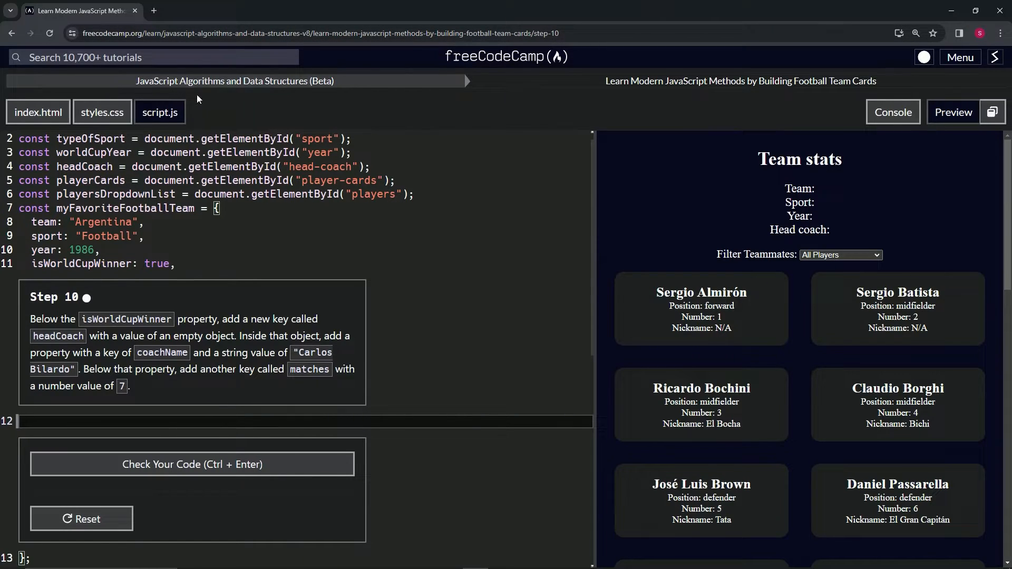
mouse_move(651, 100)
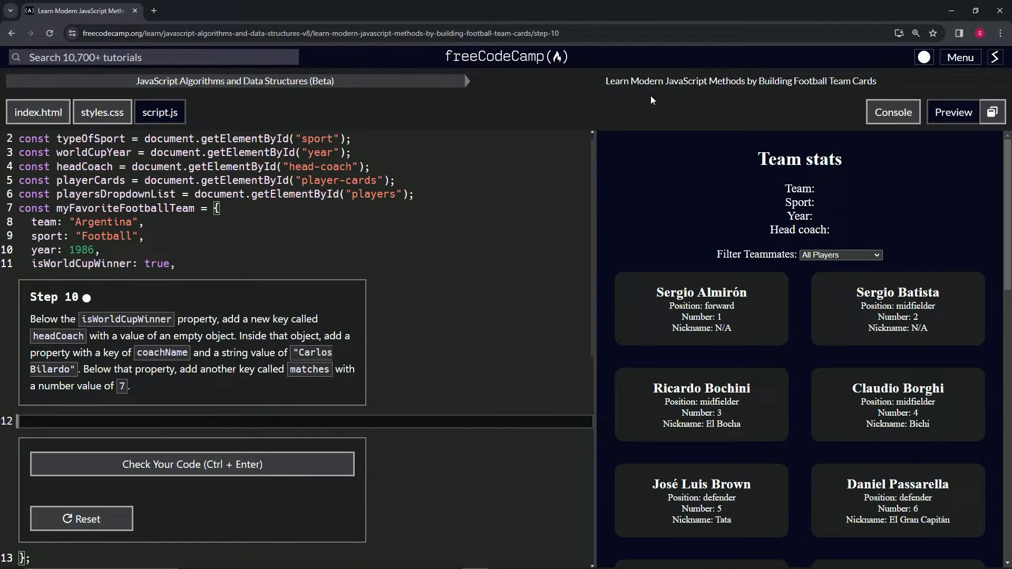
mouse_move(837, 96)
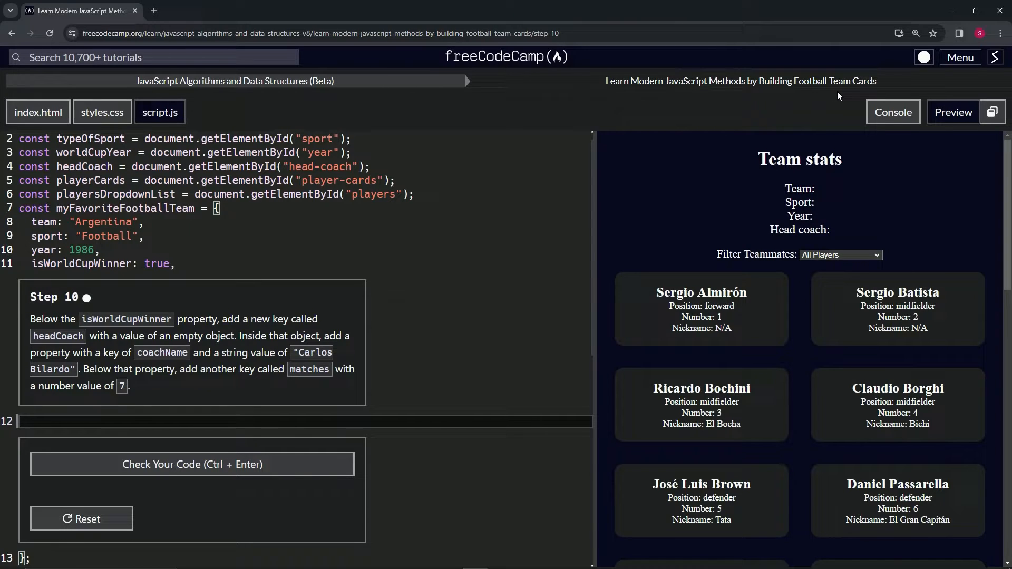
mouse_move(90, 313)
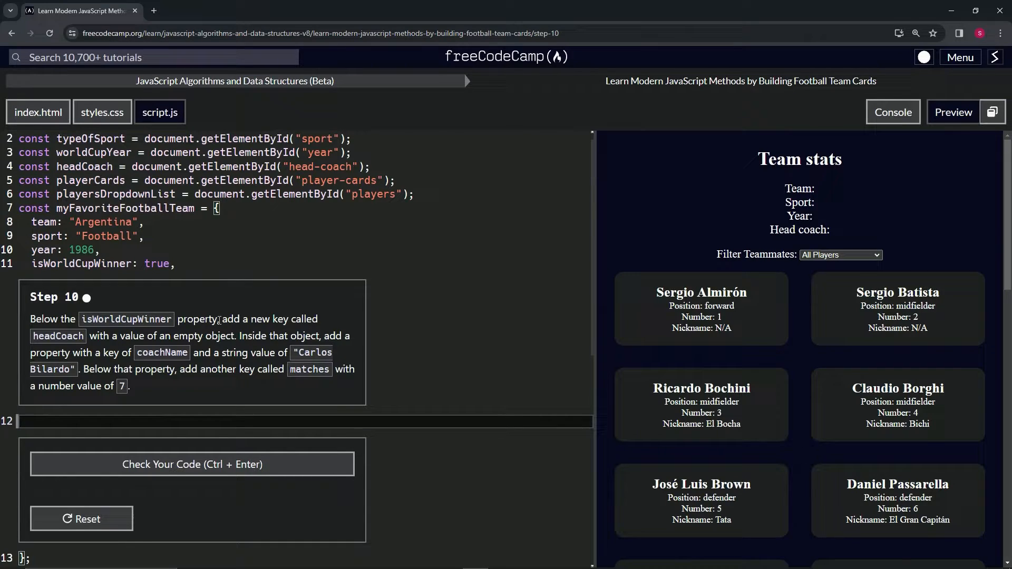
mouse_move(68, 322)
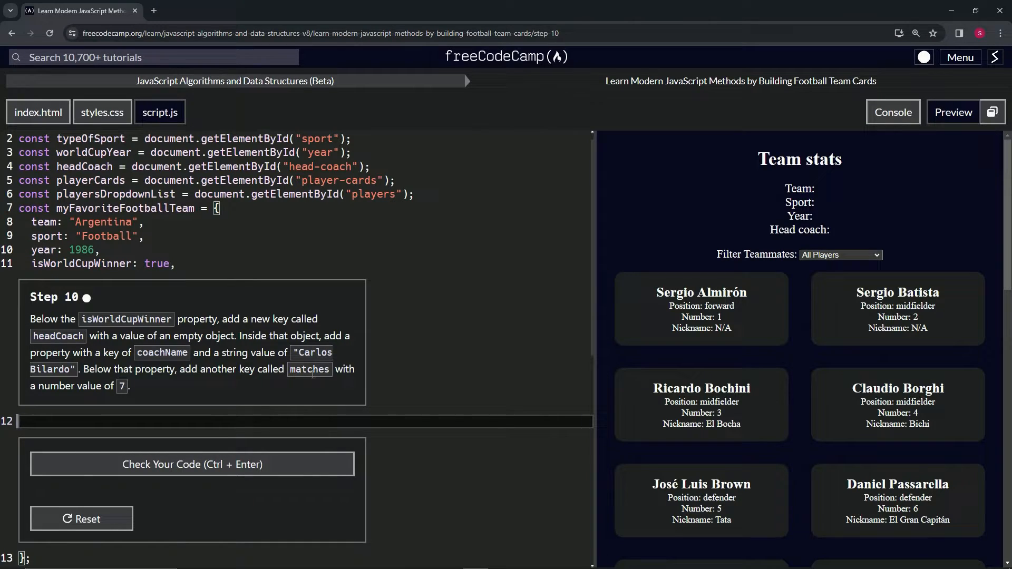
mouse_move(130, 397)
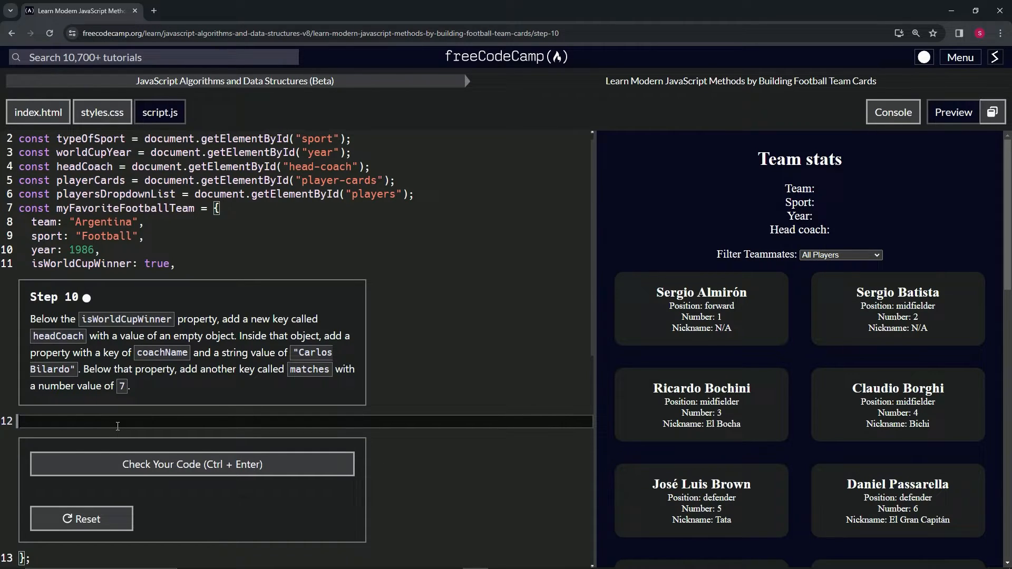
Add headCoach: {} on line 12 and expand it with a blank line inside.
type("head")
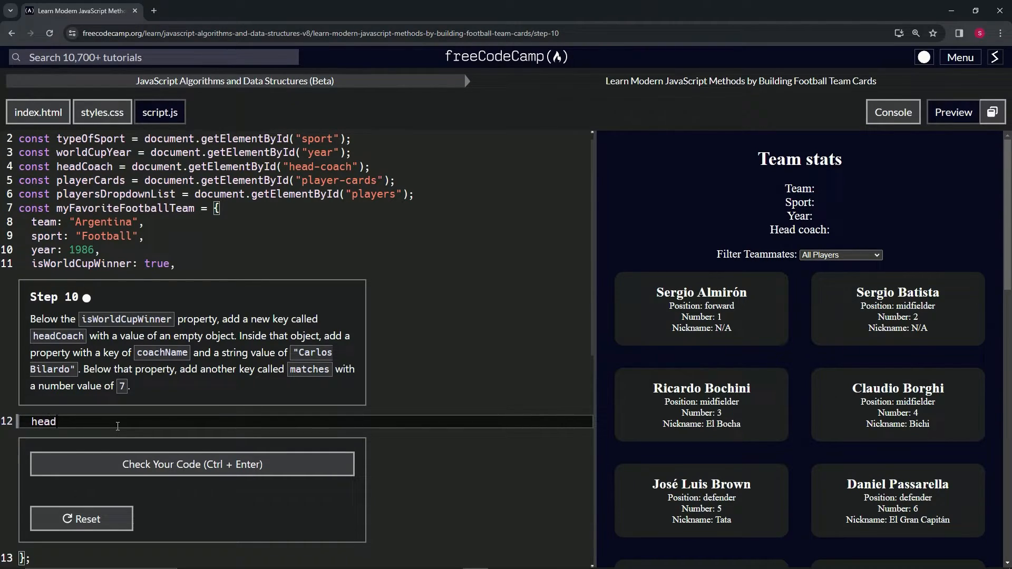
type("Coach")
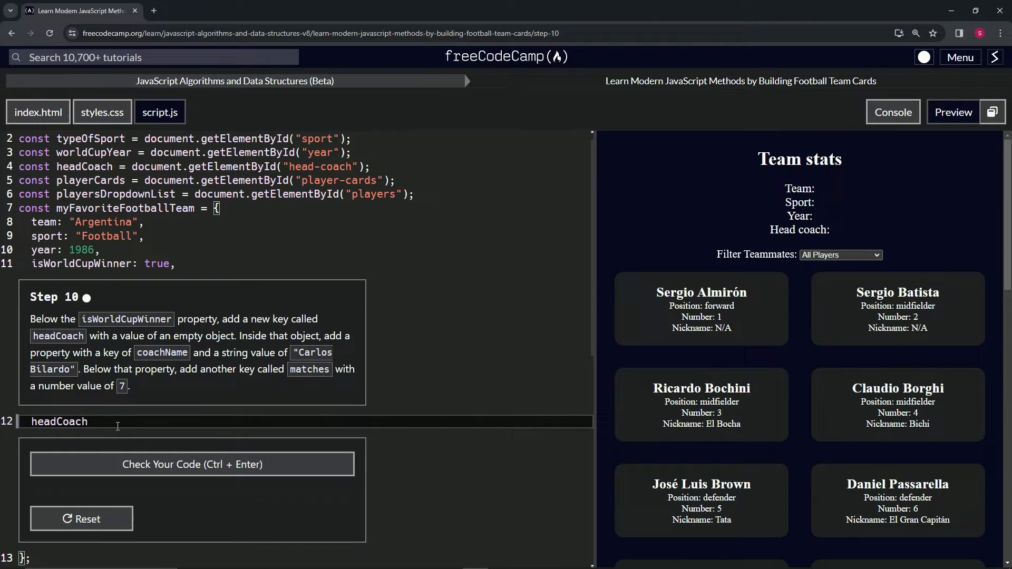
type(": {}")
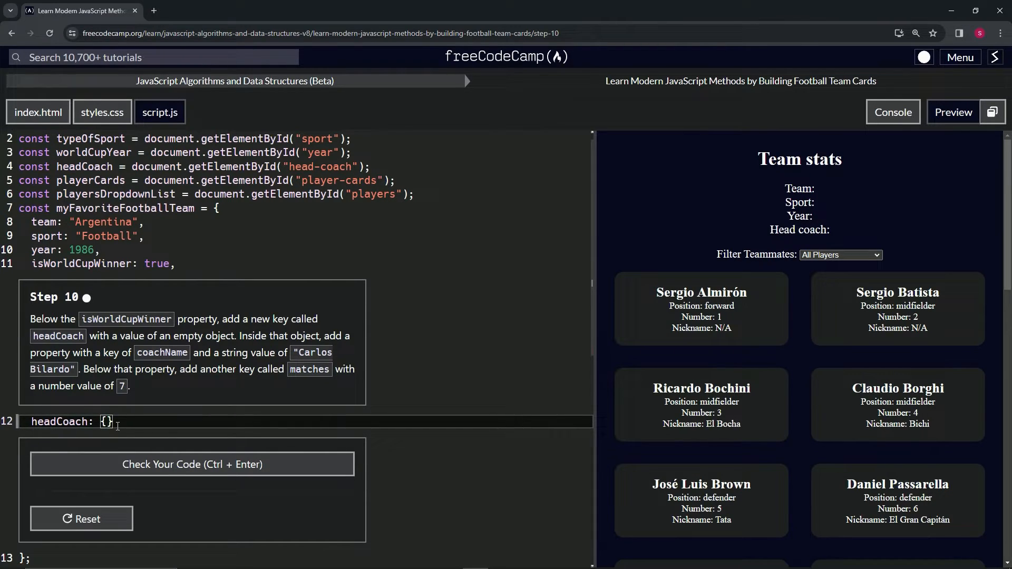
key("Enter")
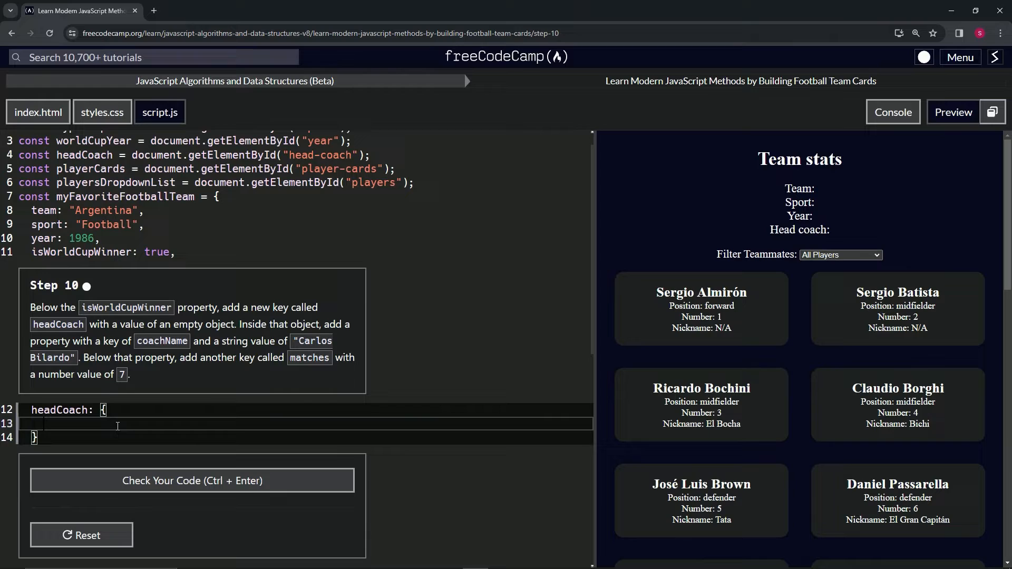
Give headCoach coachName "Carlos Bilardo" and matches 7, then run the Step 10 code check.
type("coa")
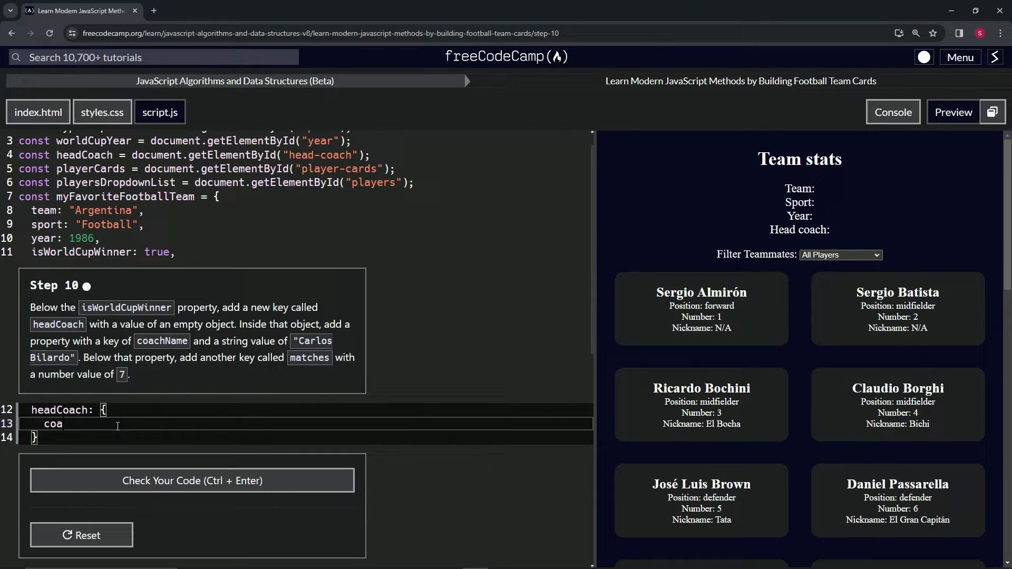
type("chName:")
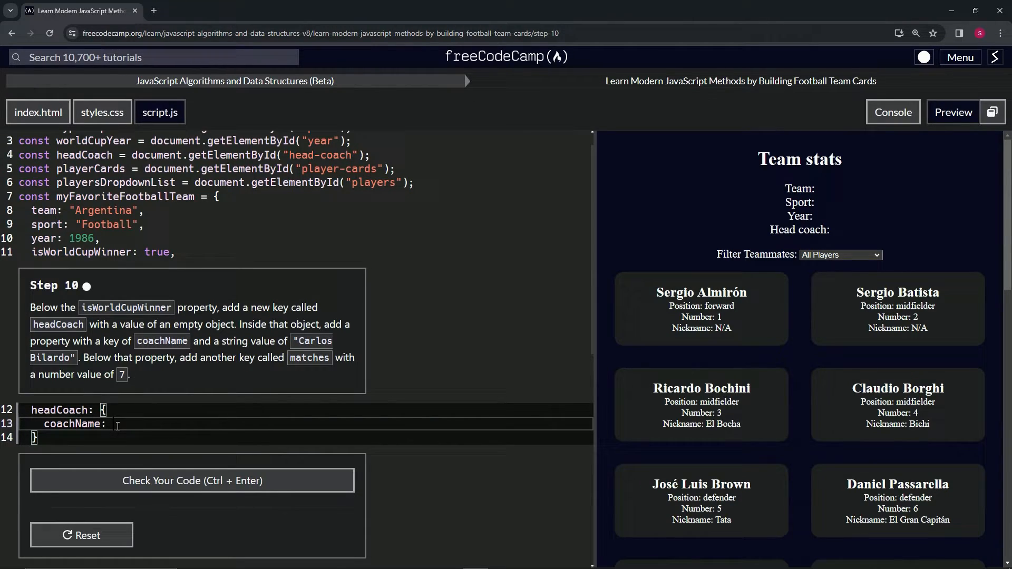
type("\"Carl\"")
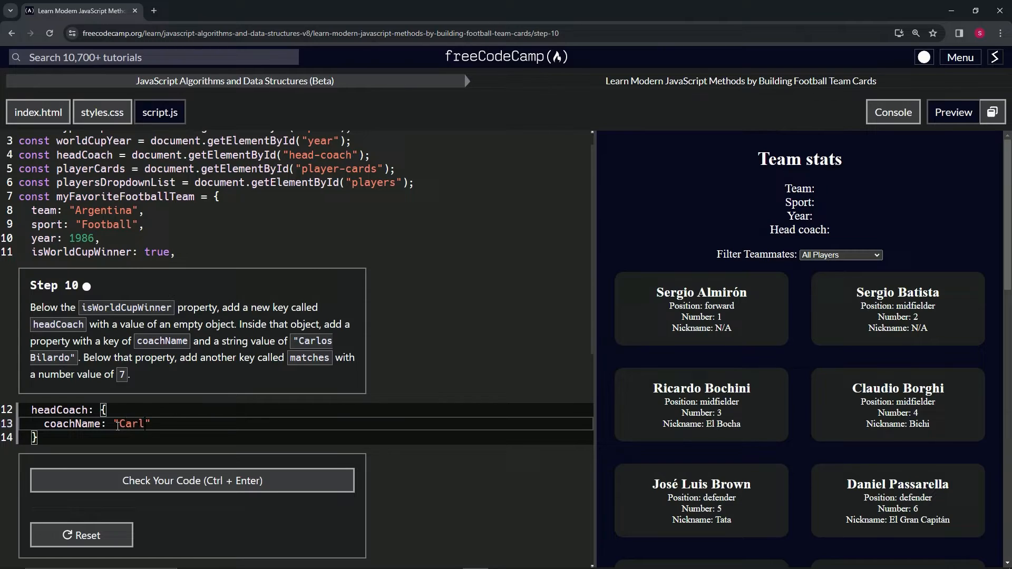
type("os Bilardo")
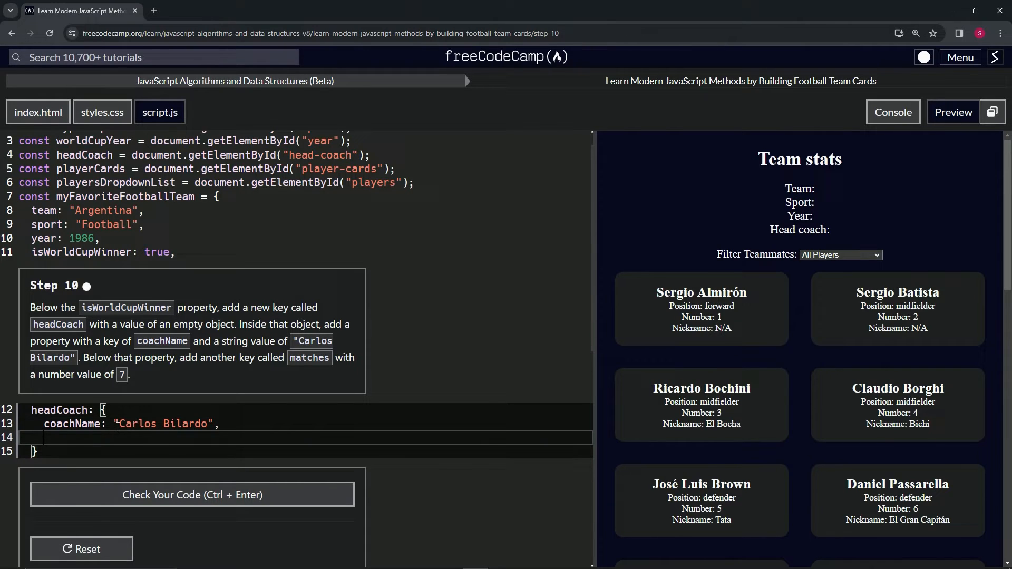
type("matches: 7")
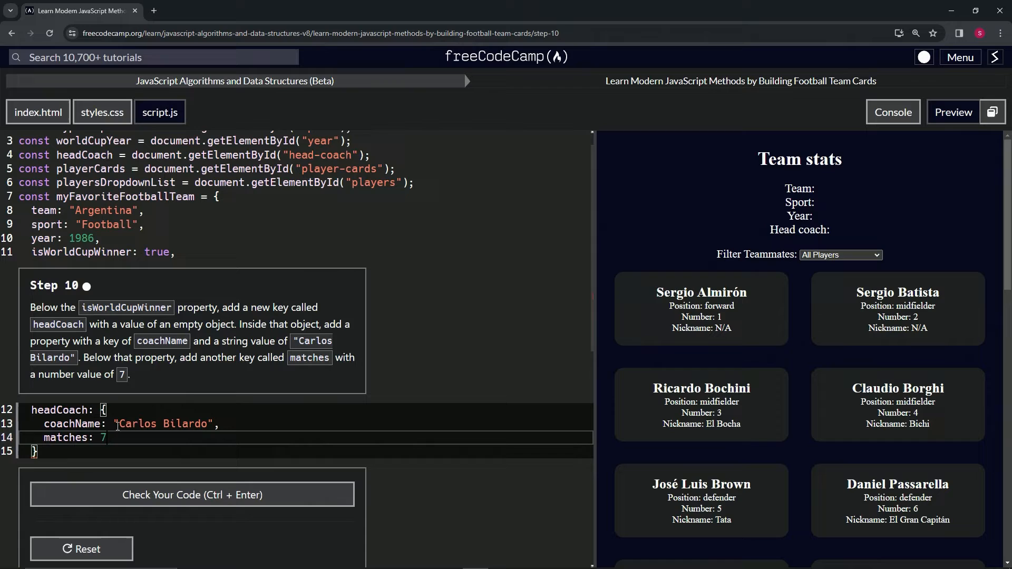
mouse_move(165, 495)
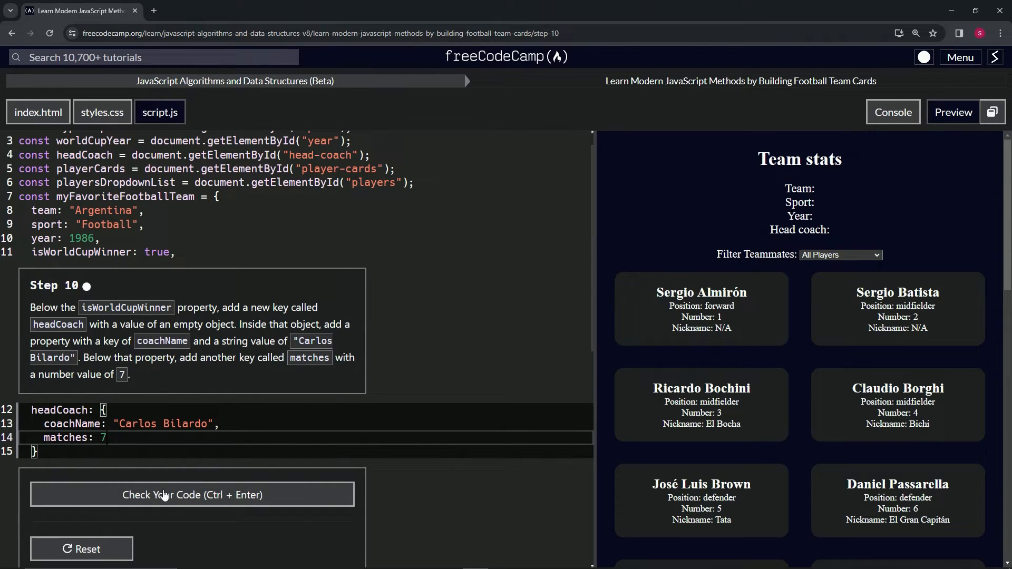
left_click(191, 495)
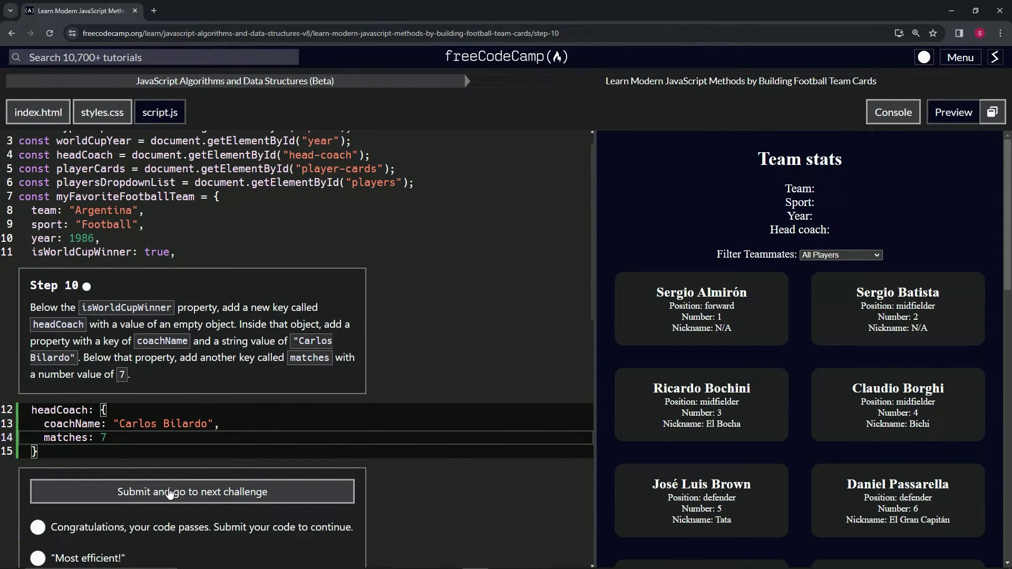